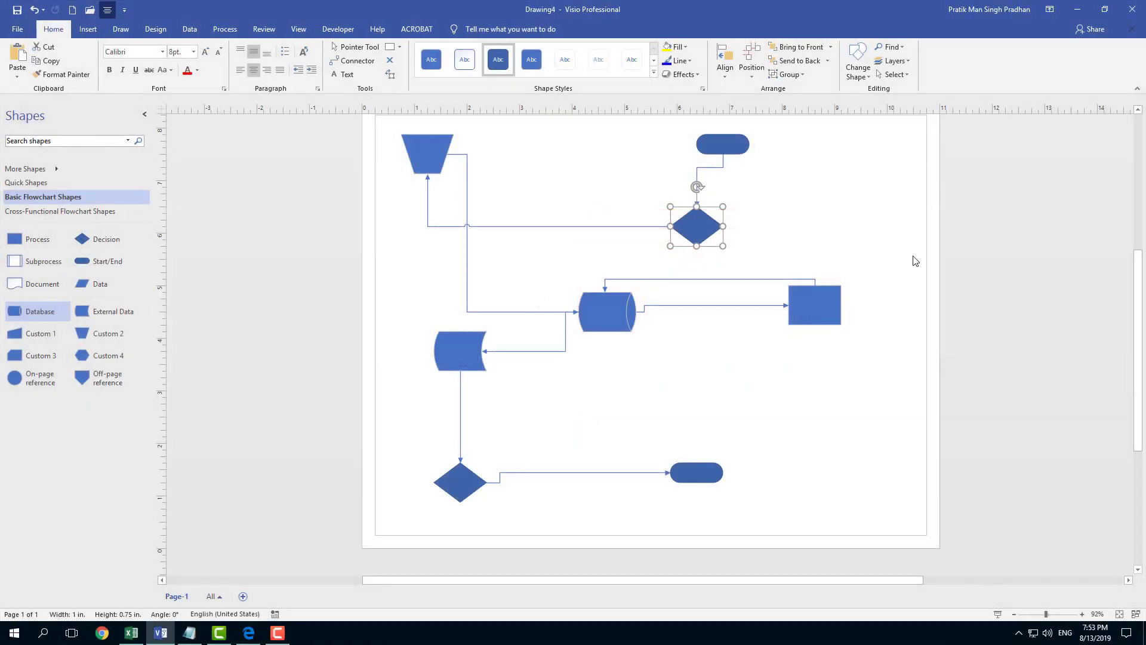
mouse_move(836, 263)
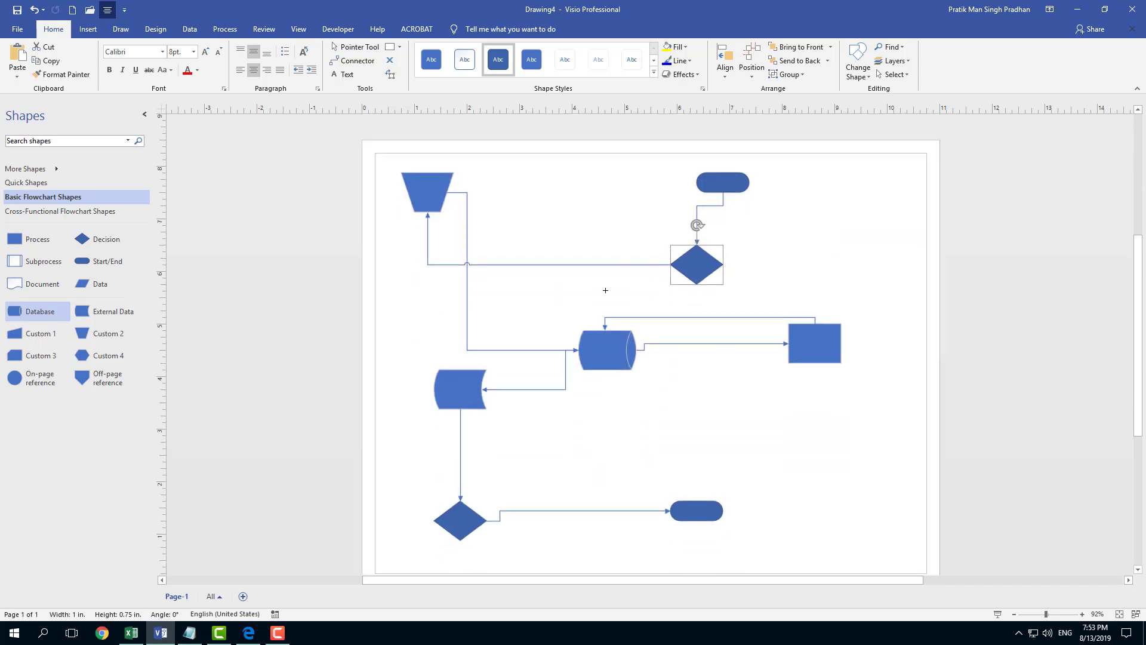
- Drag the Database cylinder down and right, level with the Stored Data shape
left_click(877, 484)
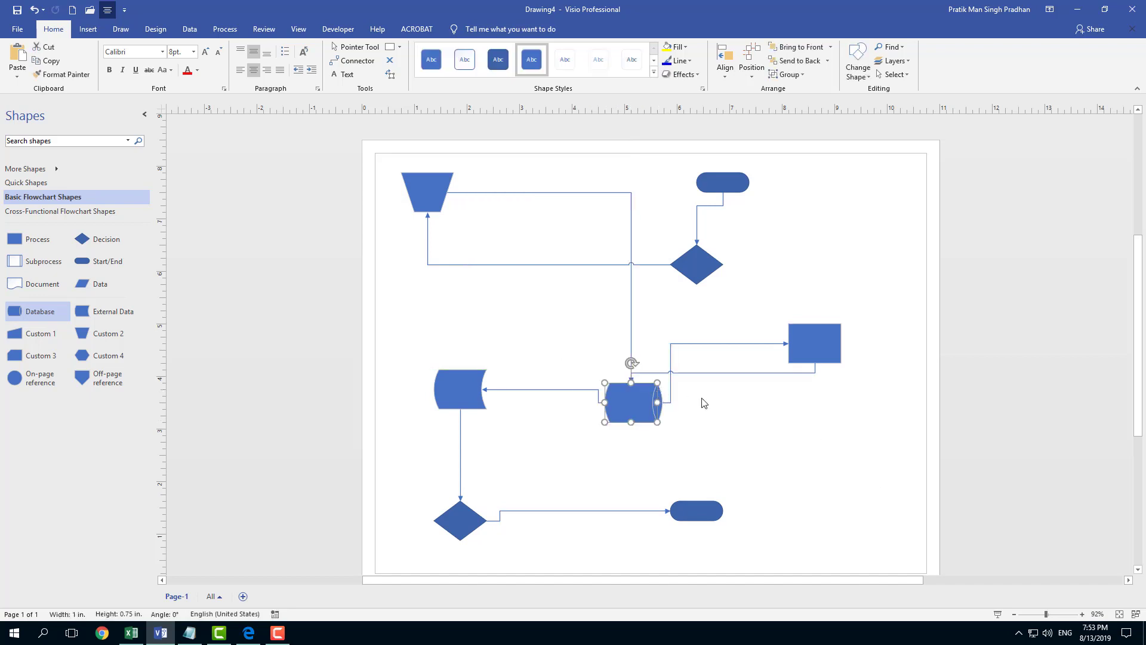
mouse_move(768, 336)
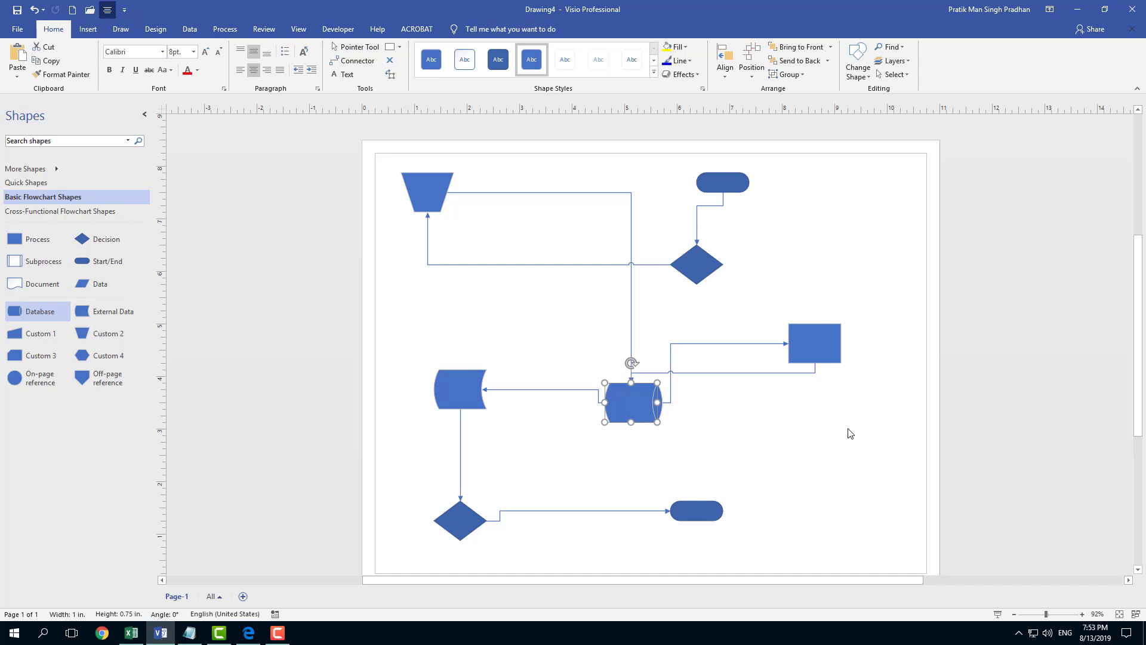
mouse_move(841, 486)
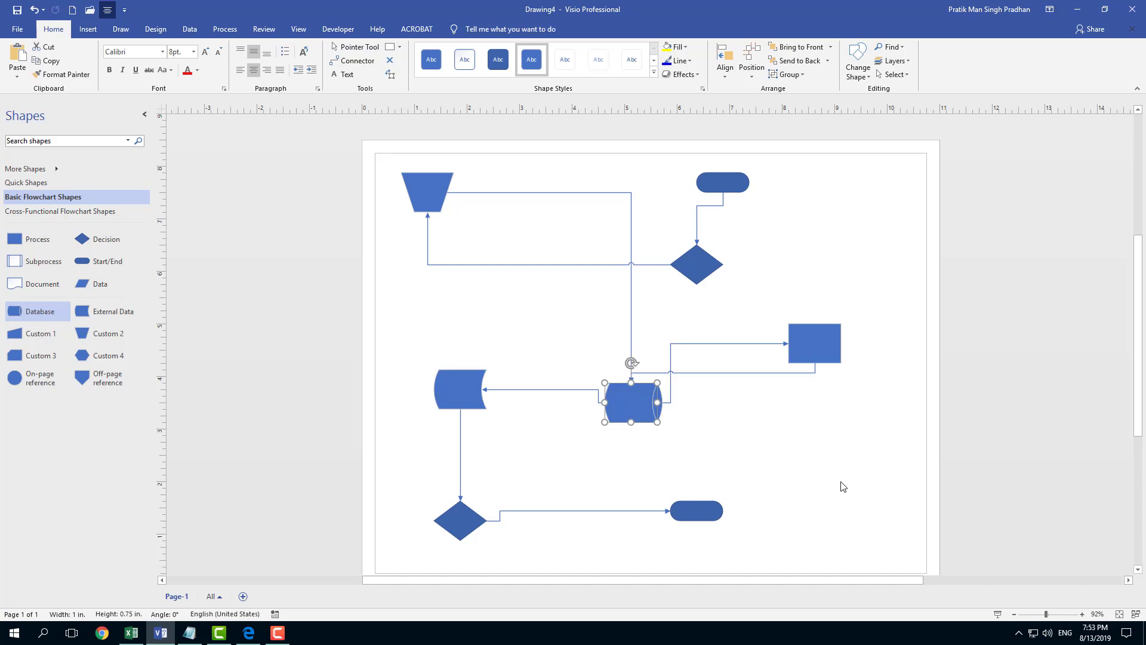
mouse_move(969, 496)
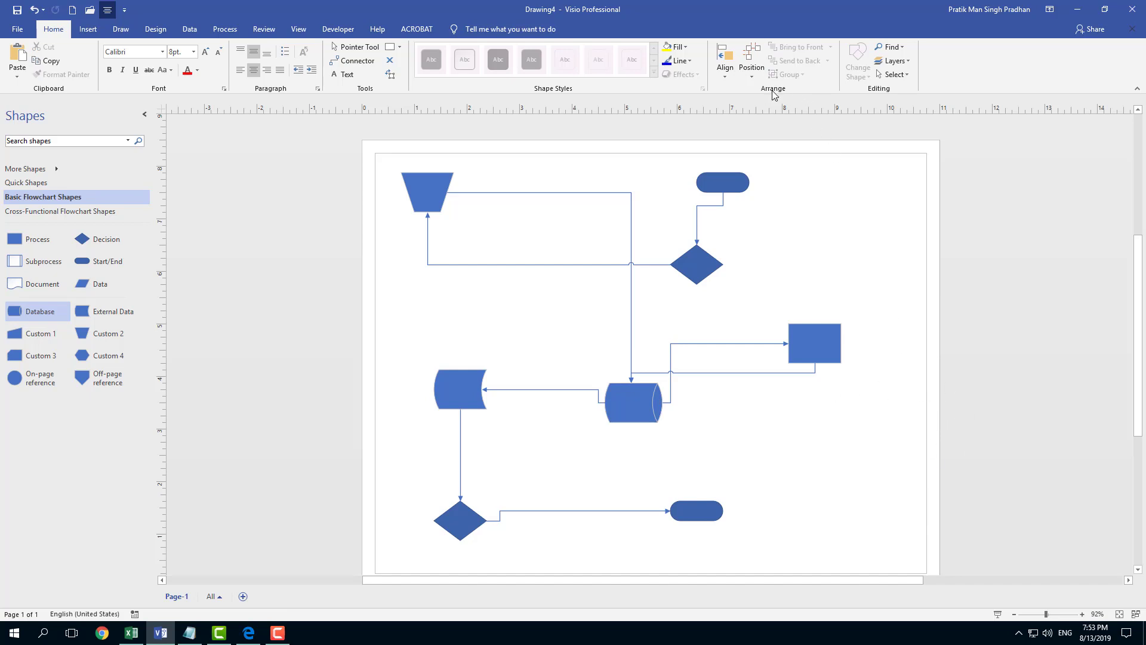
mouse_move(750, 58)
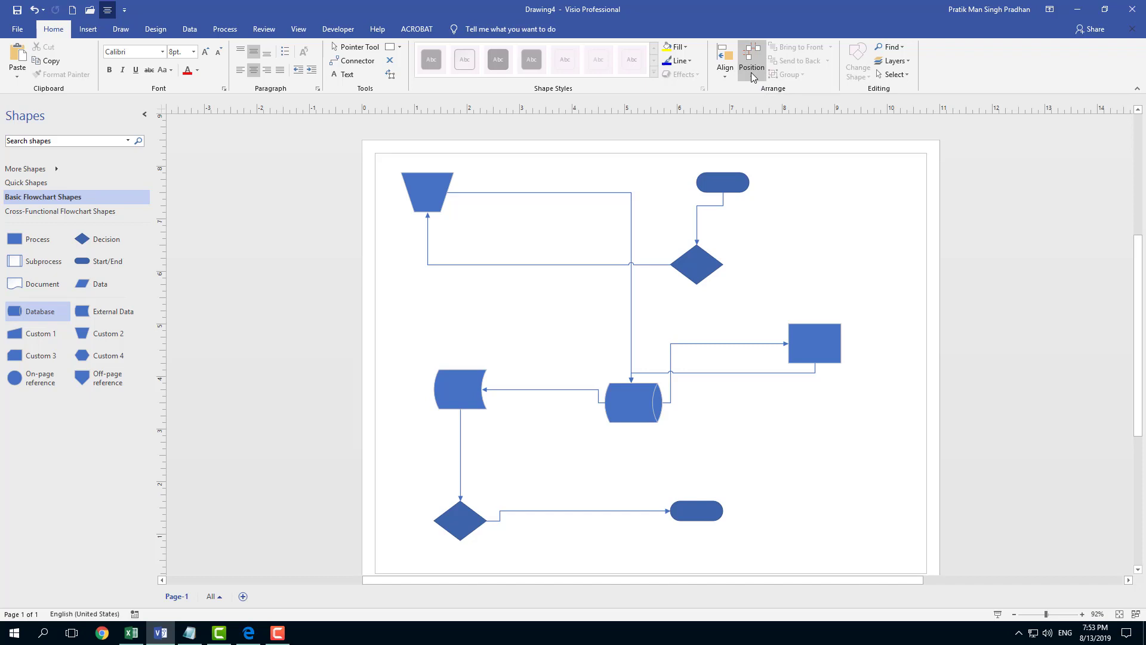
- Apply Position > Auto Align & Space to tidy all flowchart shapes and connectors
left_click(750, 61)
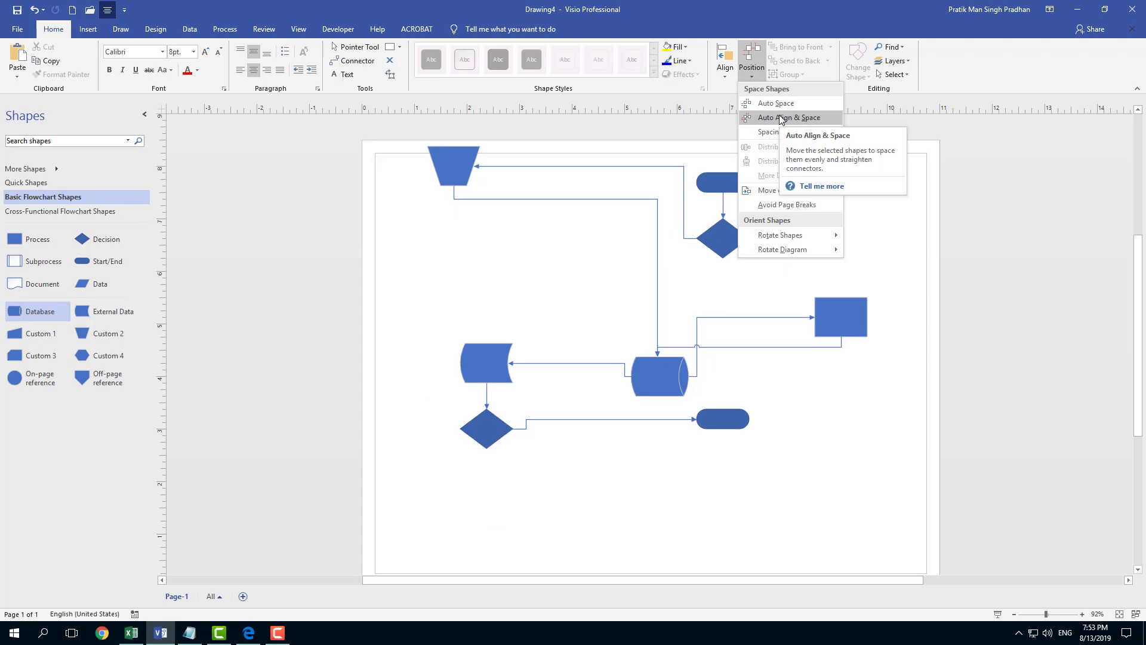
left_click(790, 118)
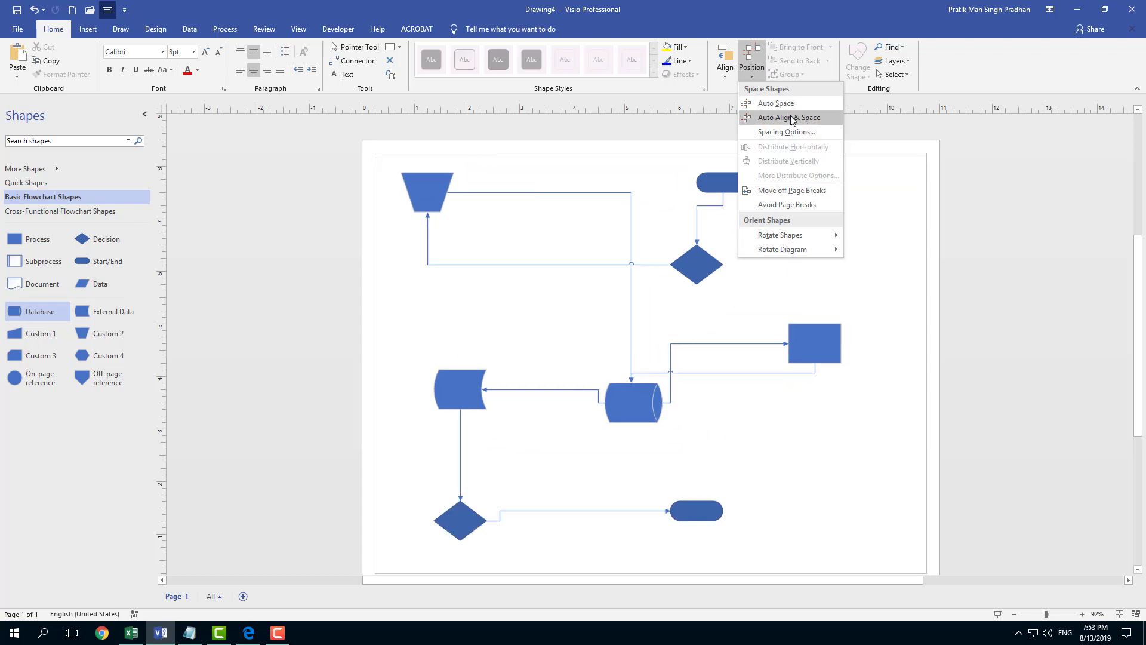
left_click(787, 118)
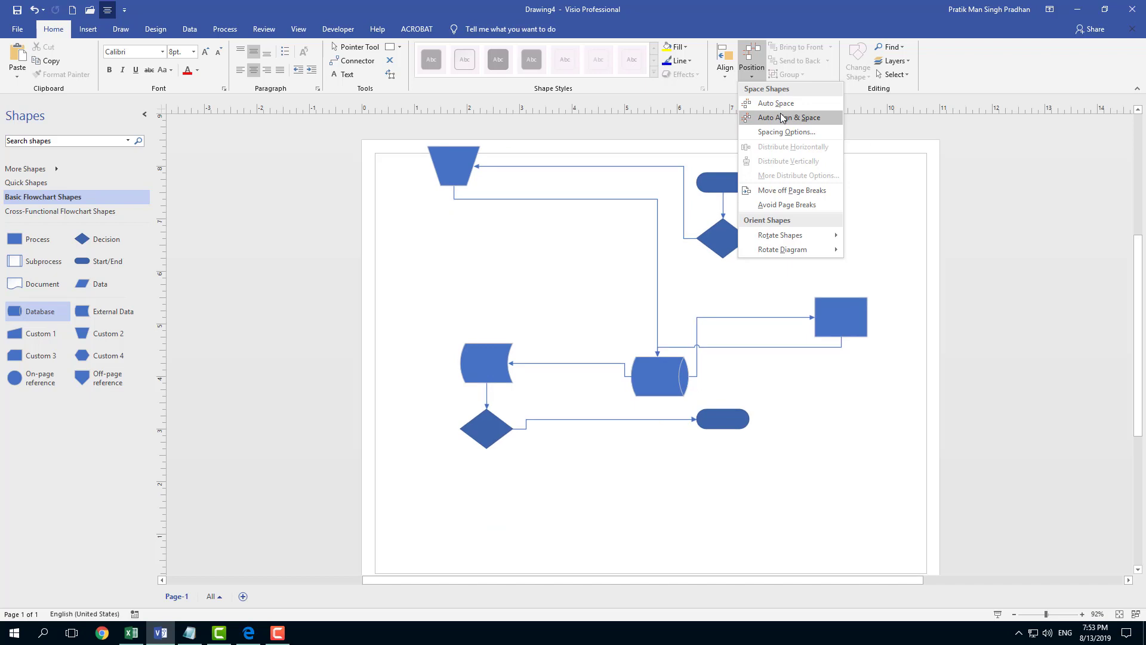
left_click(788, 118)
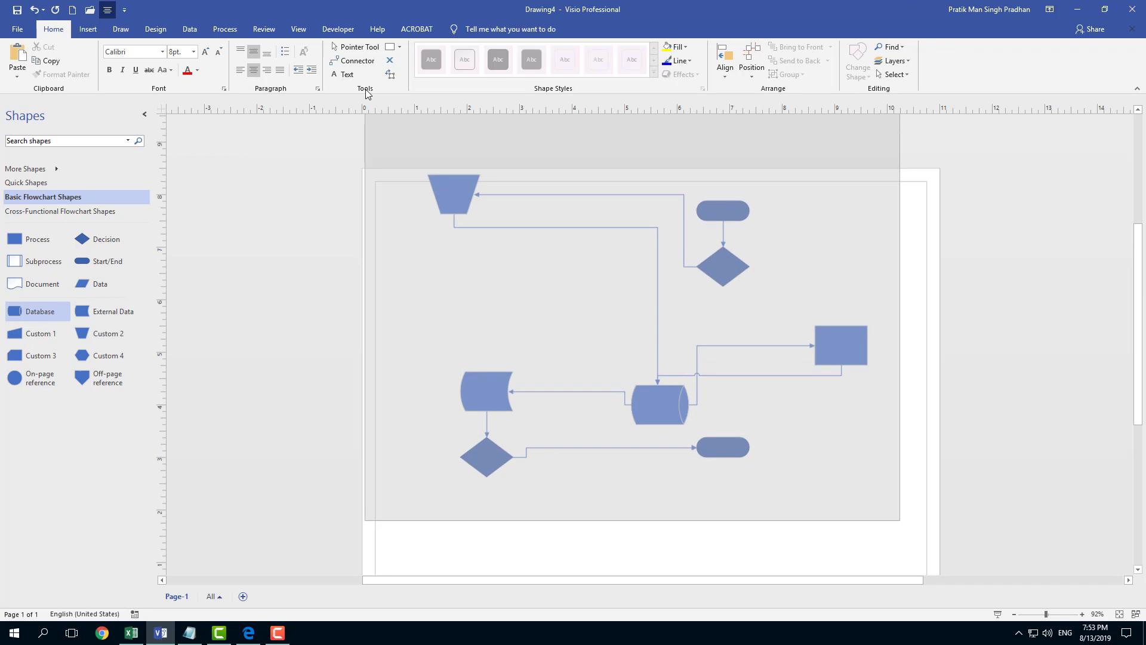
- Distribute the shapes evenly, then Auto Align & Space again into a compact block
left_click(751, 61)
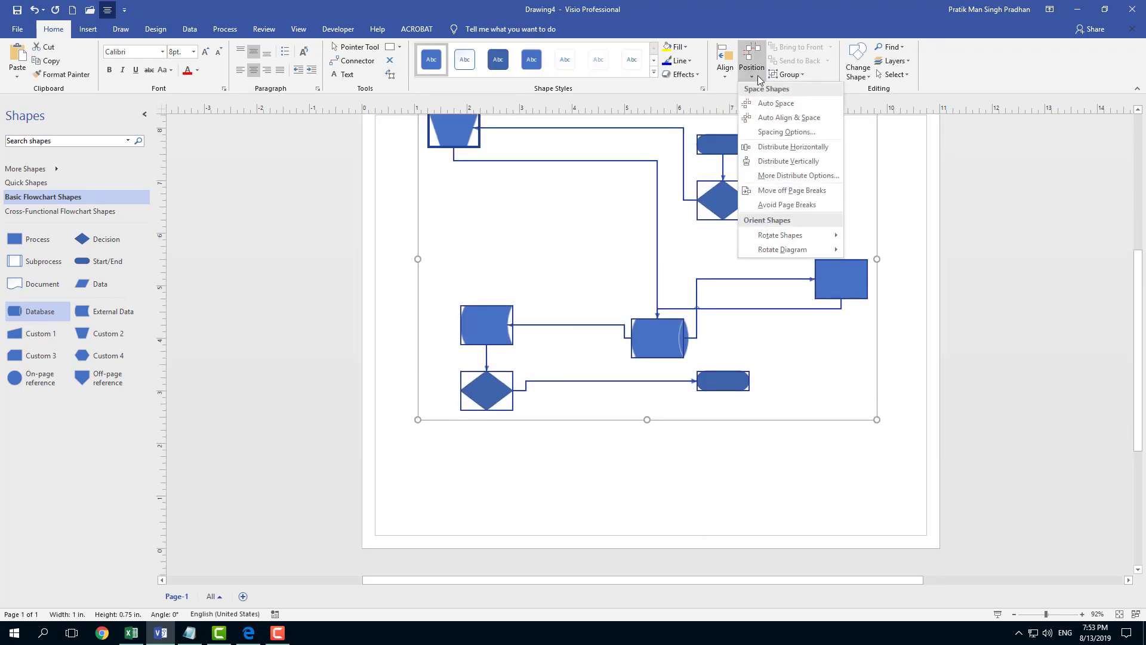
left_click(791, 146)
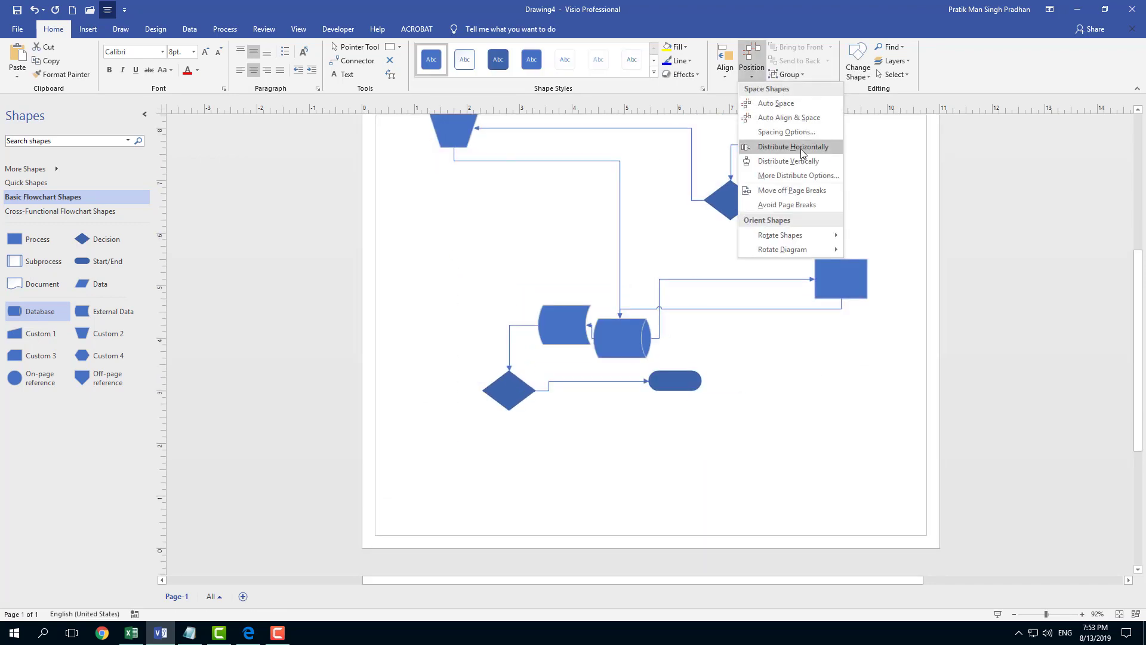
mouse_move(796, 174)
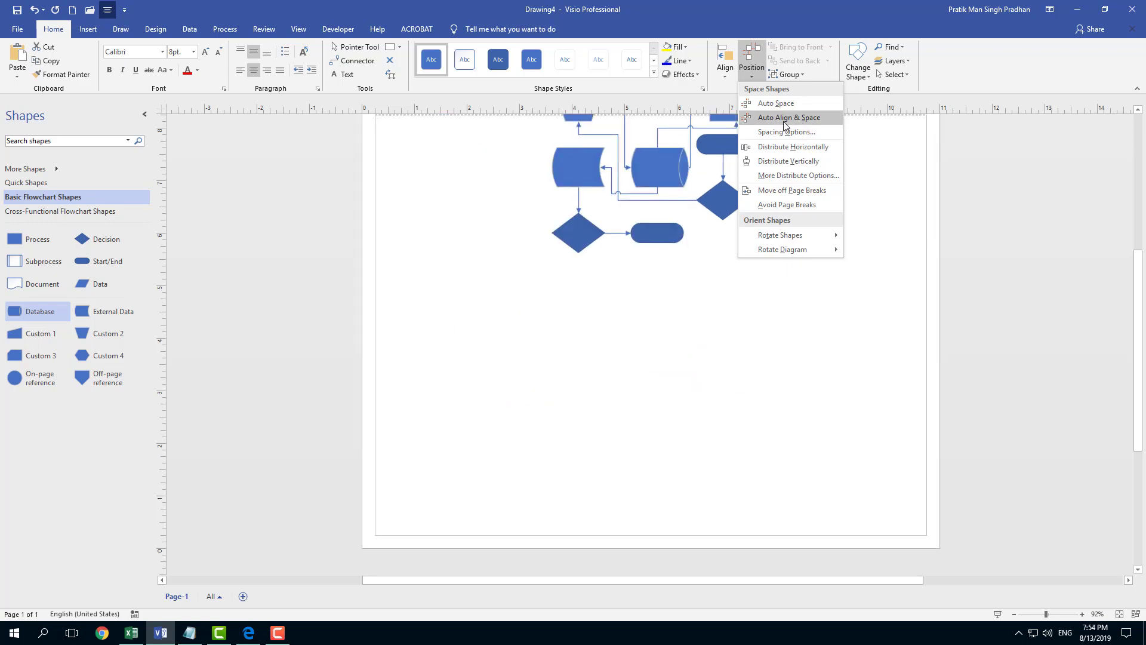
left_click(788, 117)
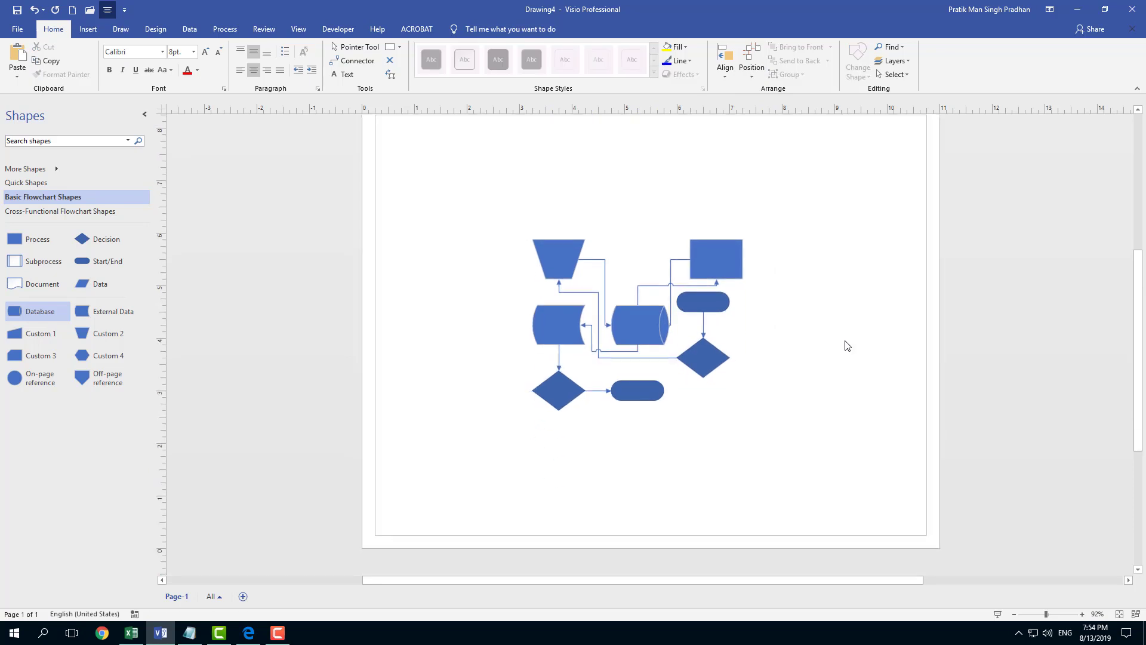
mouse_move(822, 459)
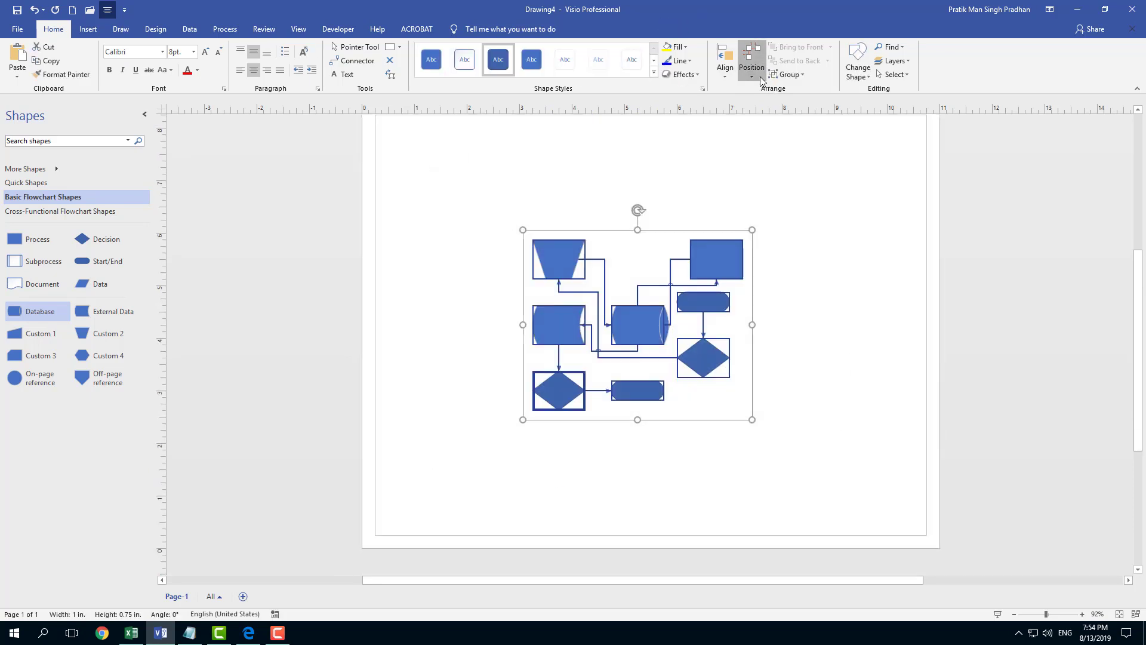
left_click(751, 63)
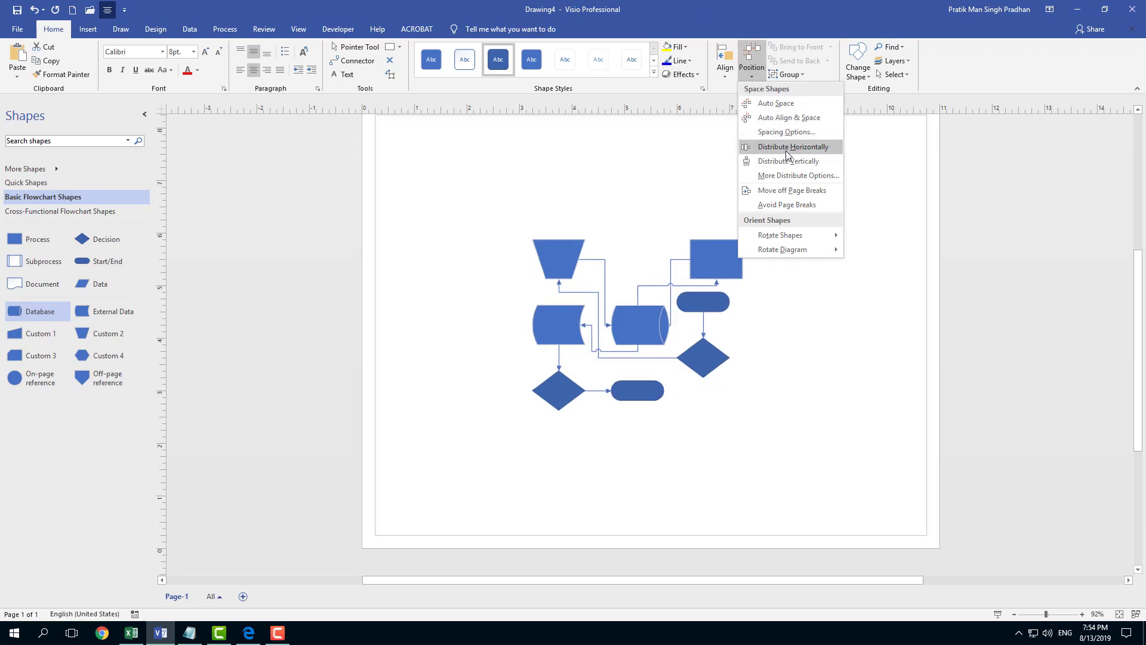
left_click(792, 145)
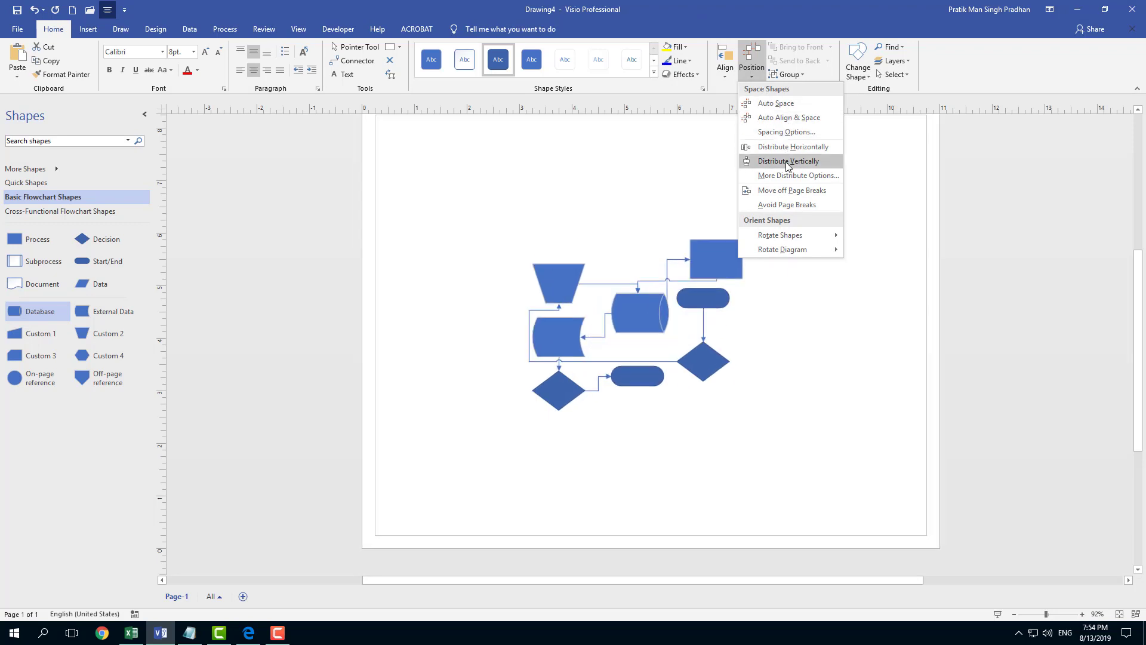
left_click(788, 161)
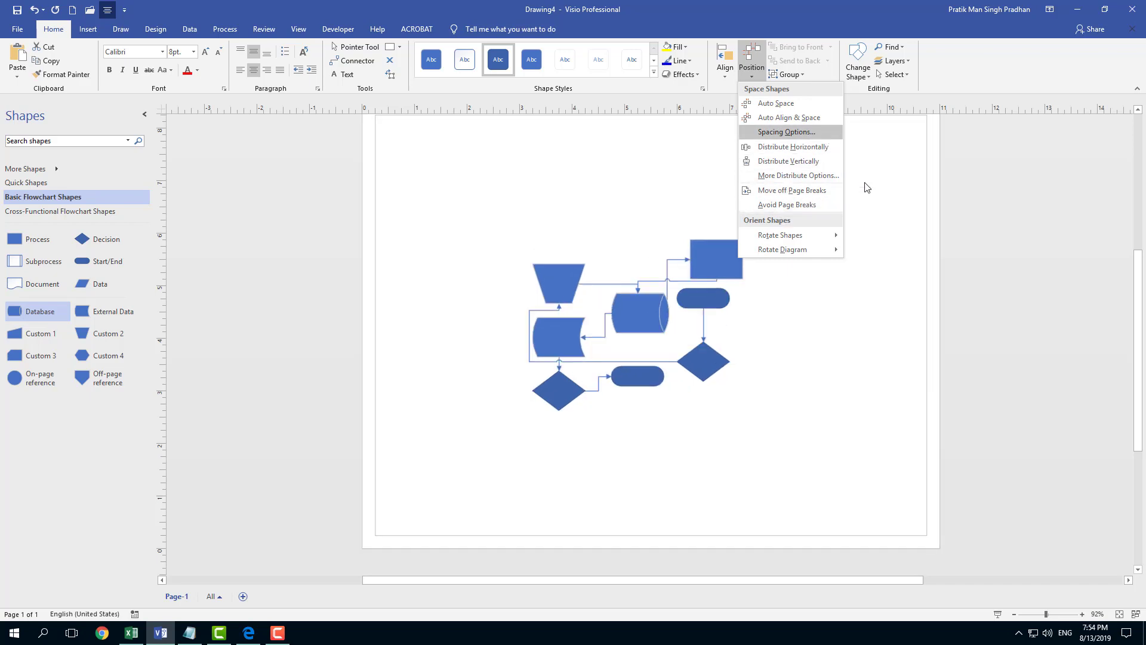
left_click(788, 147)
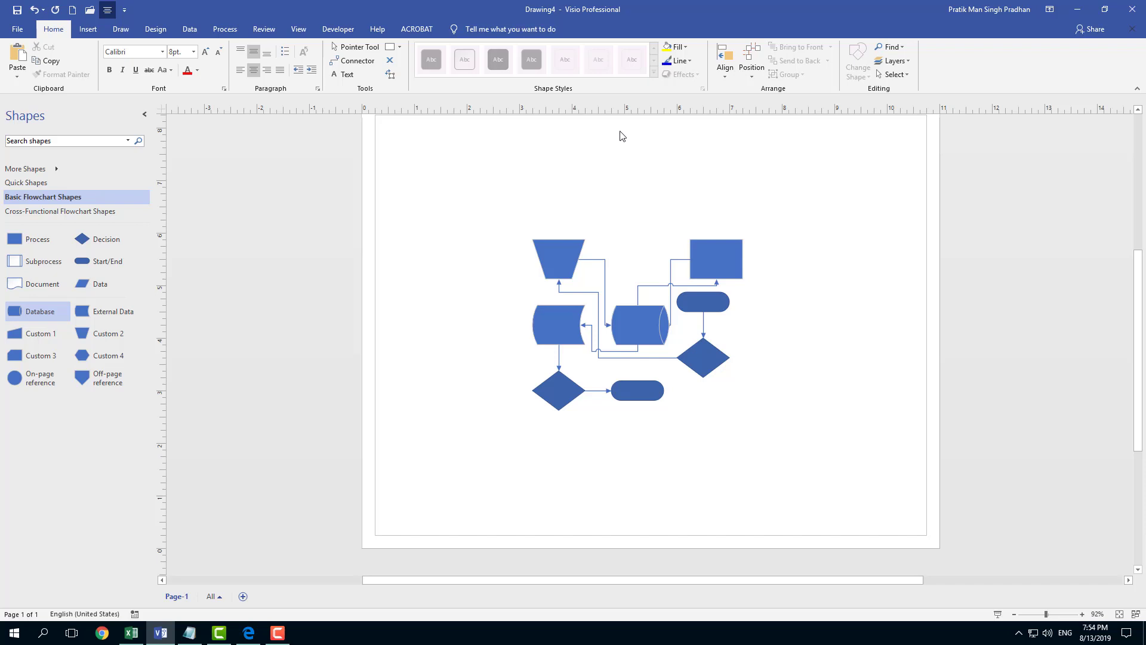
mouse_move(1066, 284)
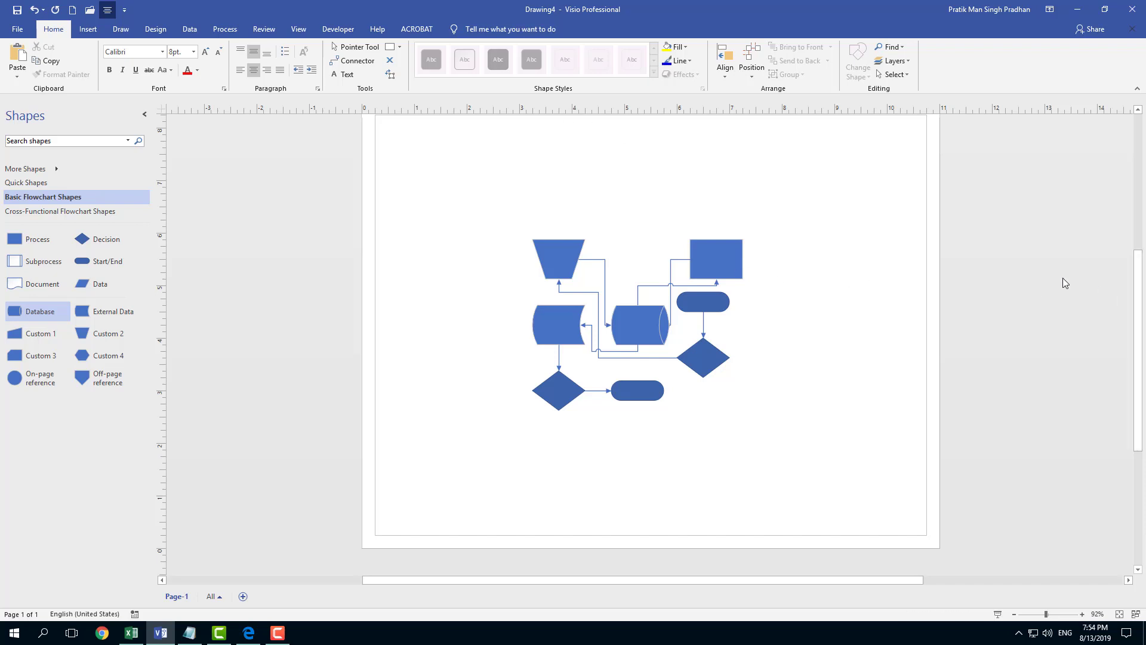